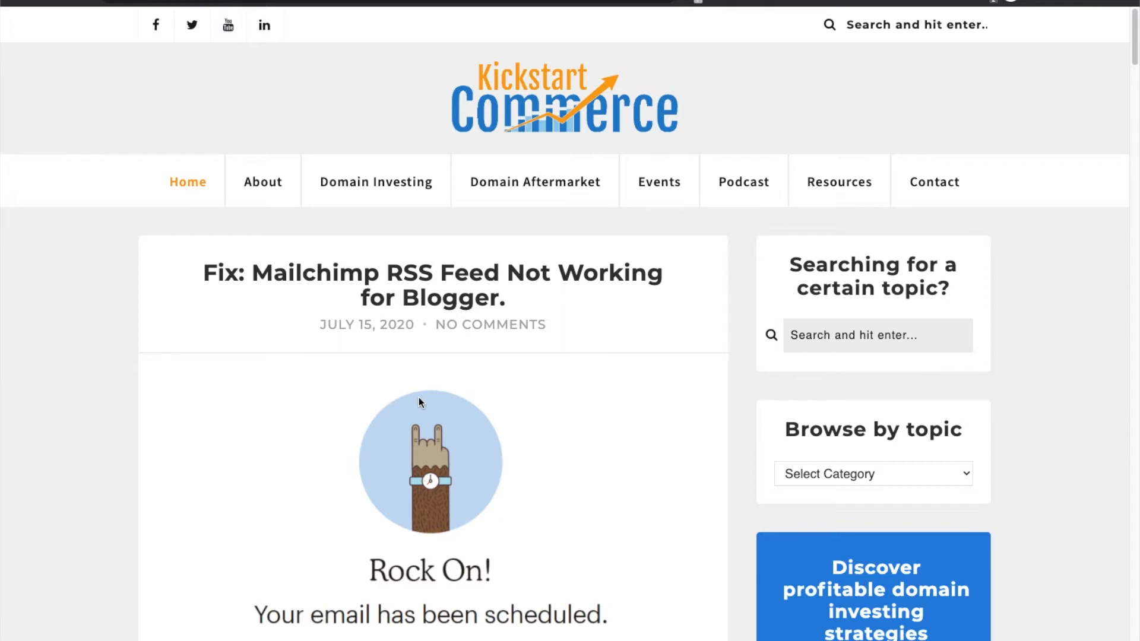
{"action": "mouse_move", "coordinate": [452, 407]}
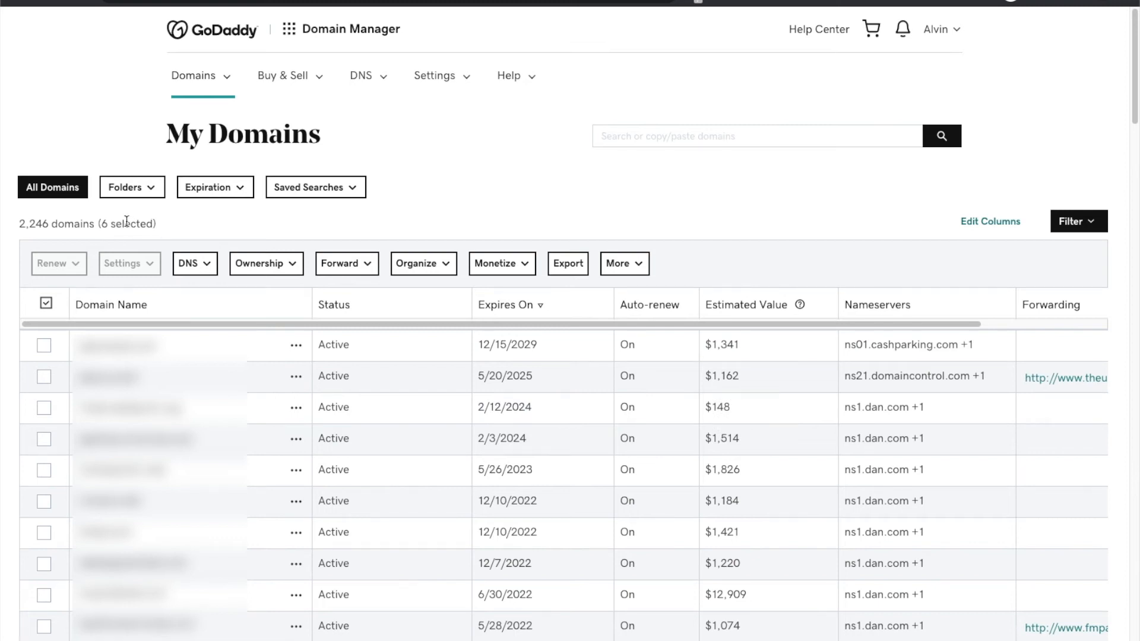
{"action": "mouse_move", "coordinate": [97, 230]}
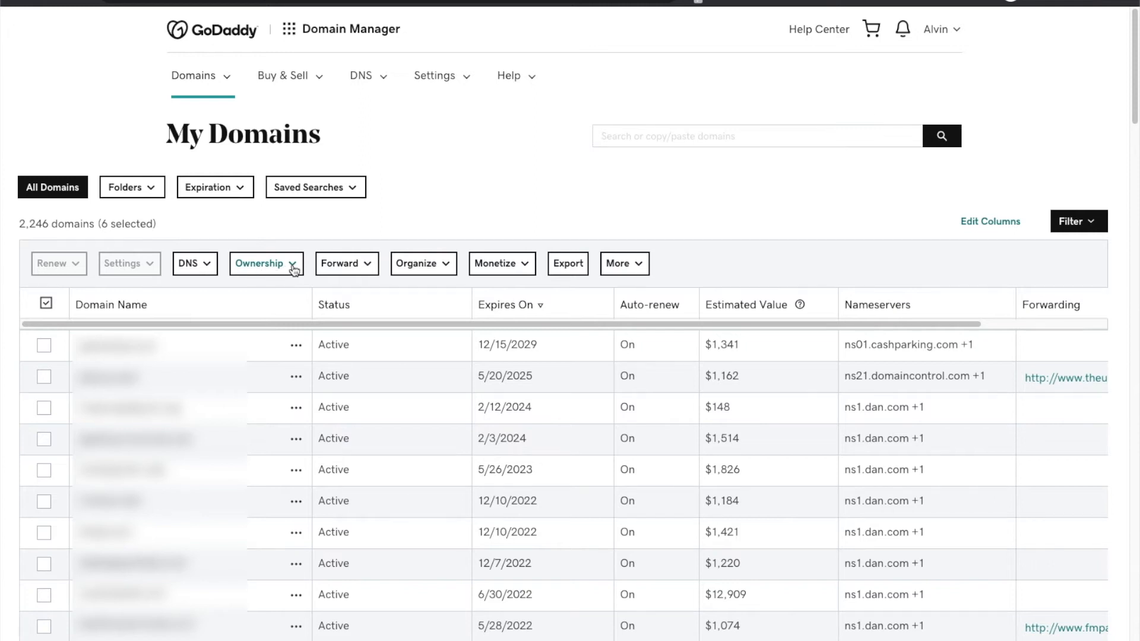
Step: Show the Ownership actions for the six selected domains
{"action": "left_click", "coordinate": [265, 264]}
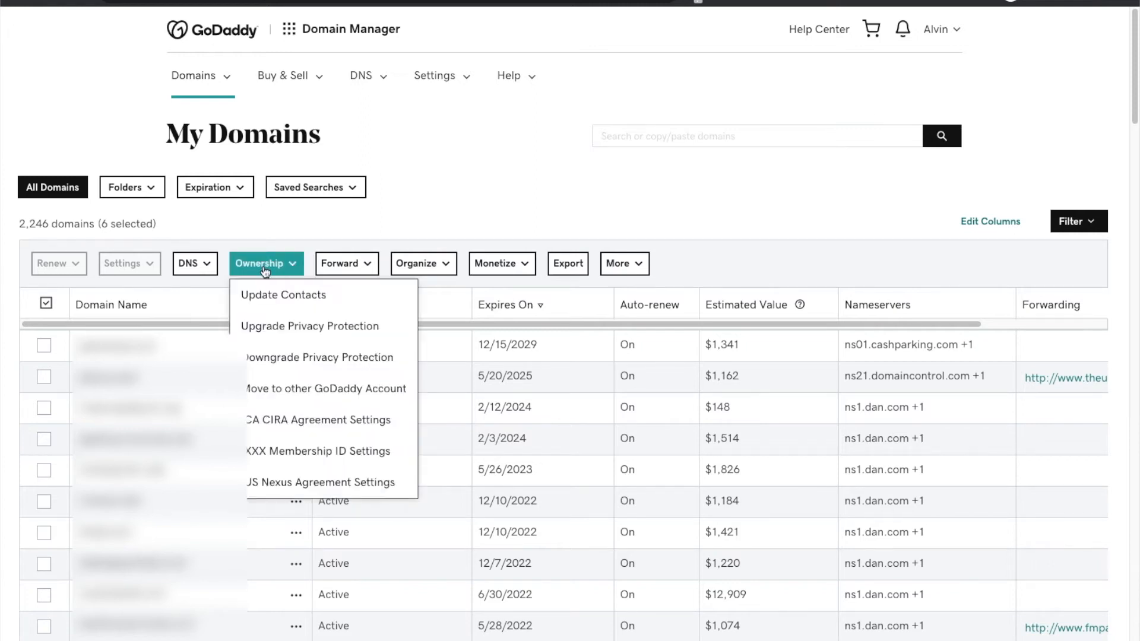
{"action": "mouse_move", "coordinate": [325, 389]}
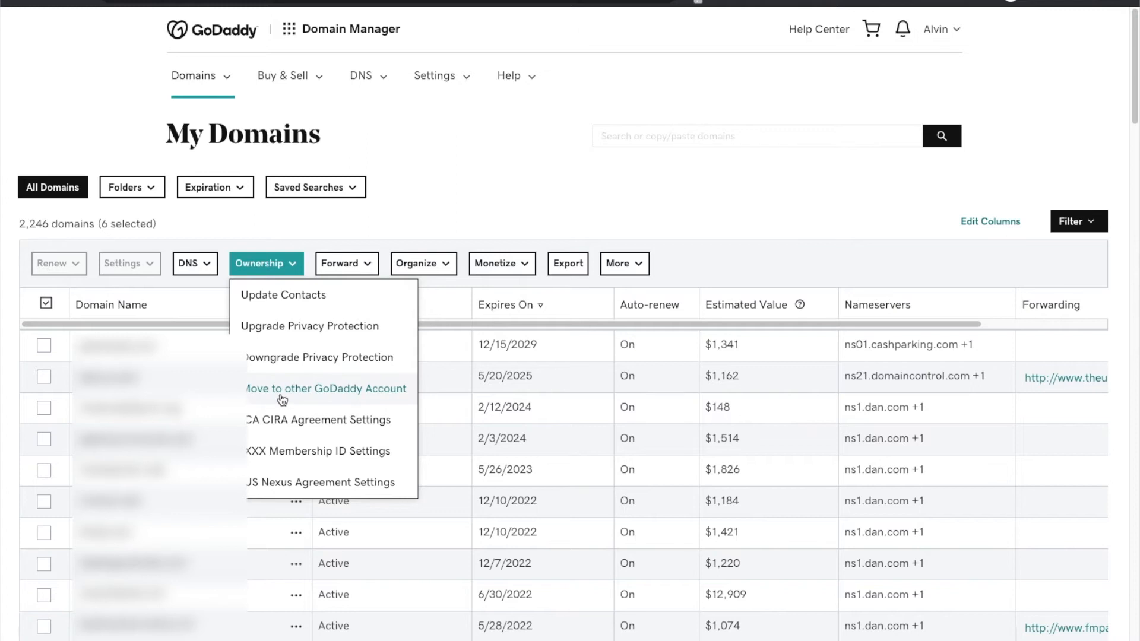
{"action": "mouse_move", "coordinate": [300, 395]}
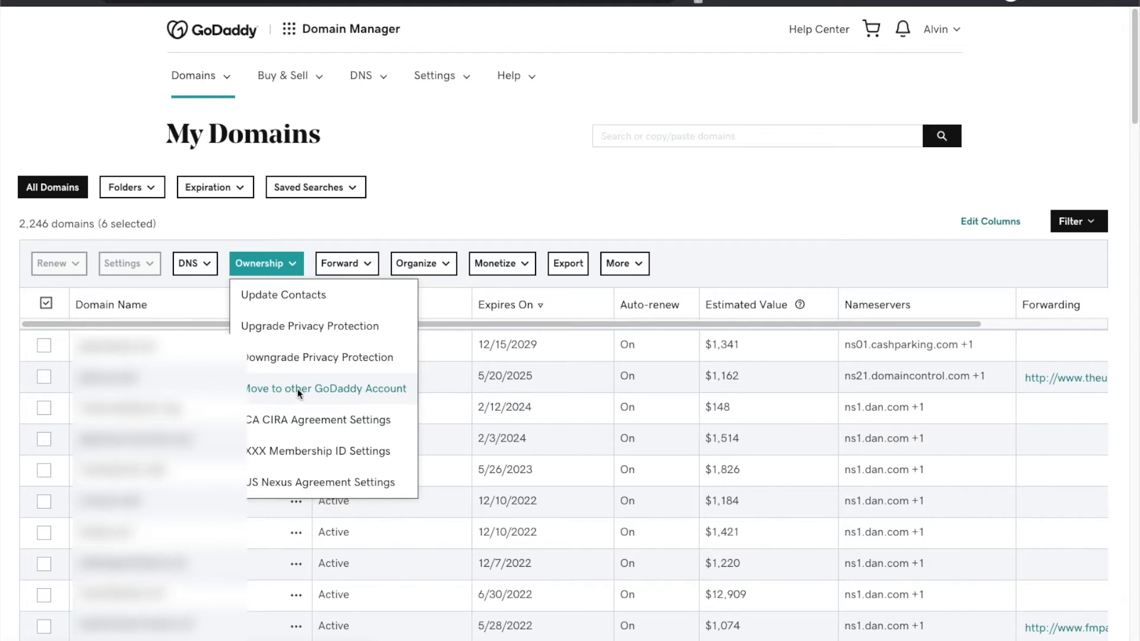
Step: Fill the Move to other GoDaddy Account form with the recipient's email and customer number
{"action": "left_click", "coordinate": [325, 389]}
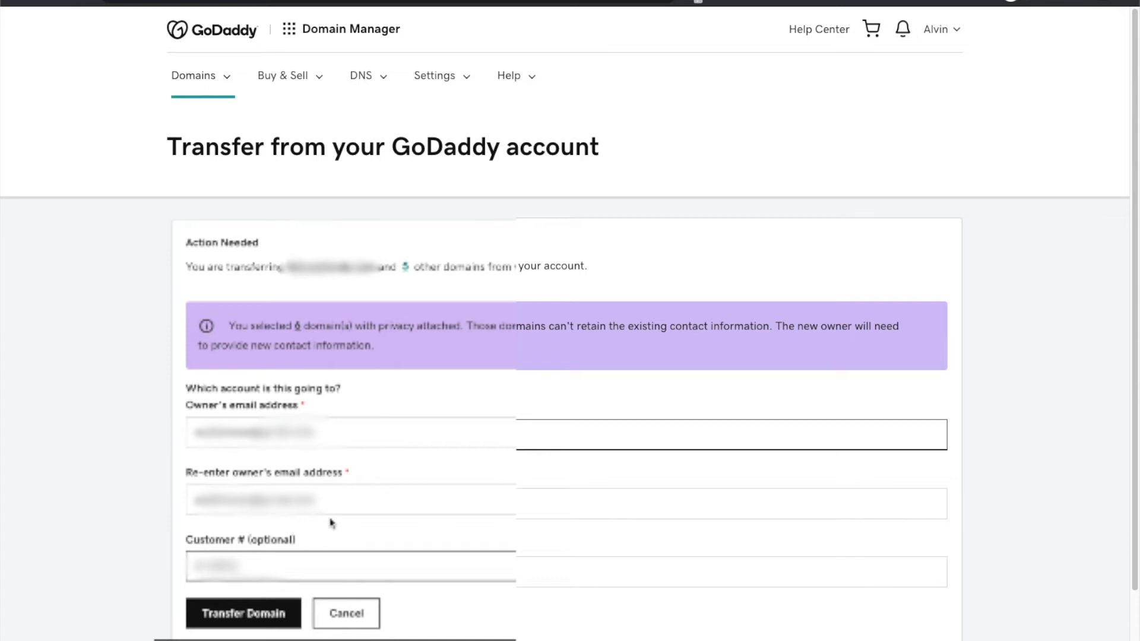
{"action": "left_click", "coordinate": [731, 503]}
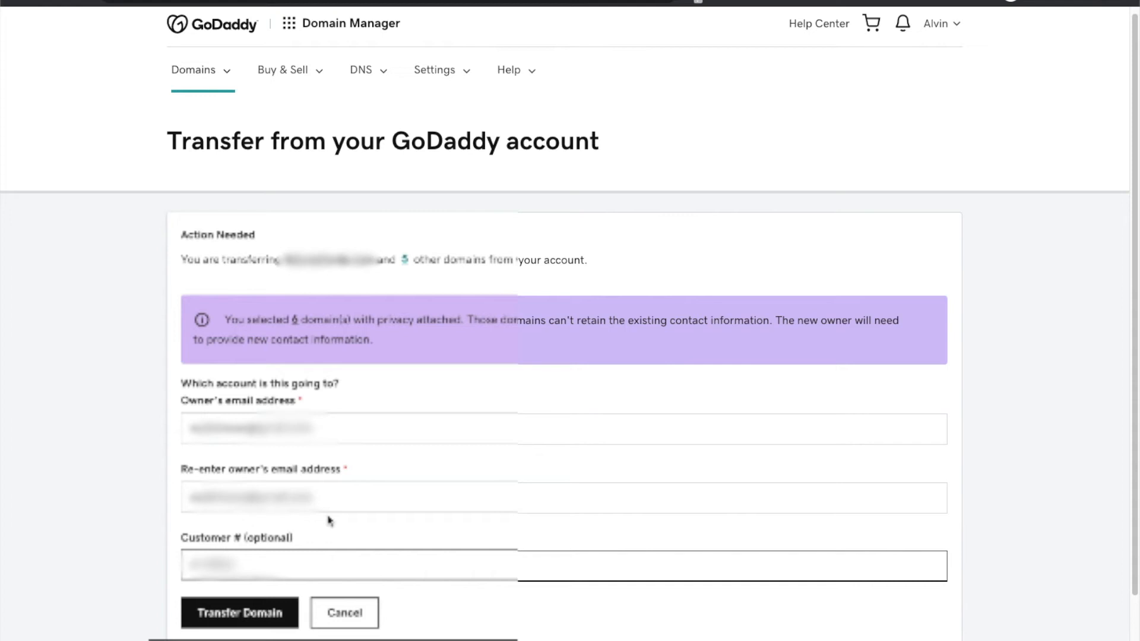
{"action": "left_click", "coordinate": [239, 613]}
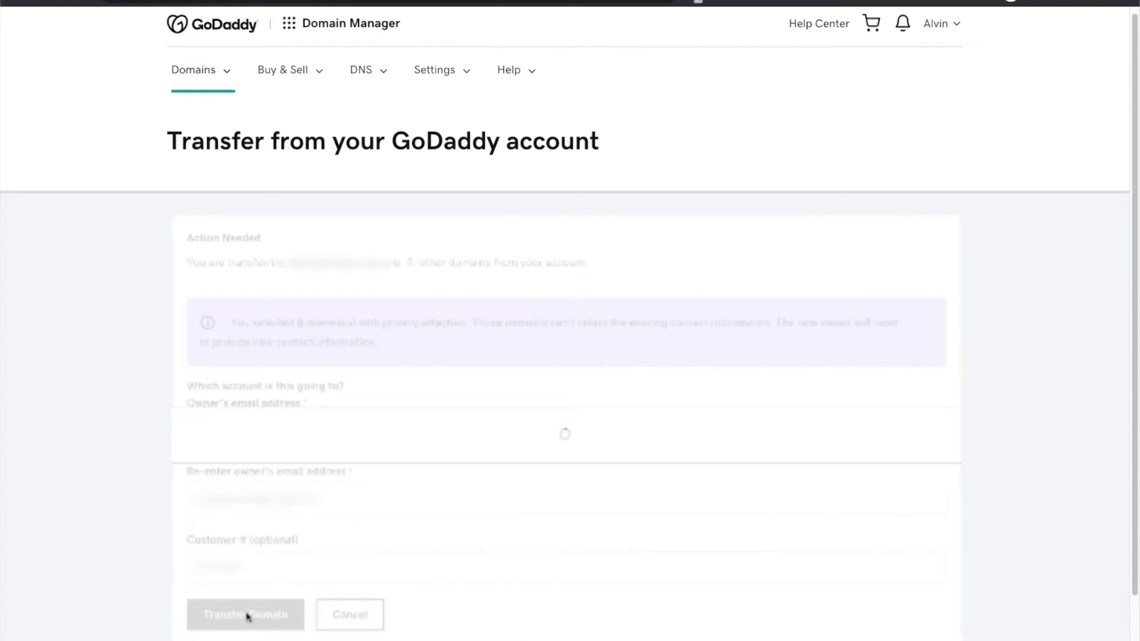
Step: Submit the six-domain transfer and return to the My Domains list
{"action": "left_click", "coordinate": [245, 614]}
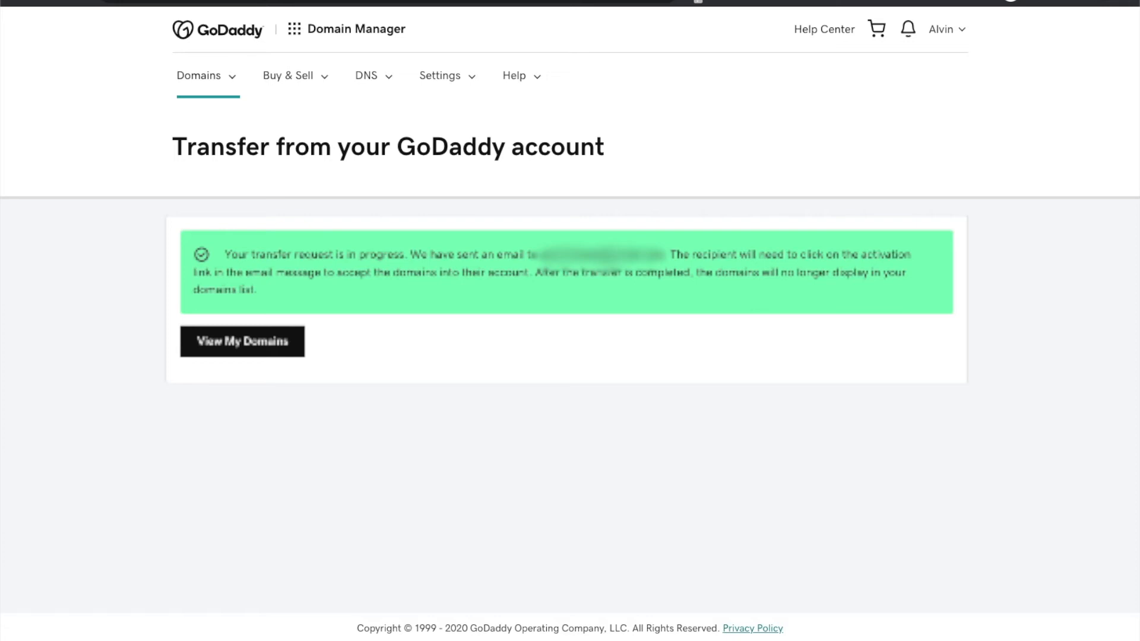
{"action": "left_click", "coordinate": [242, 342]}
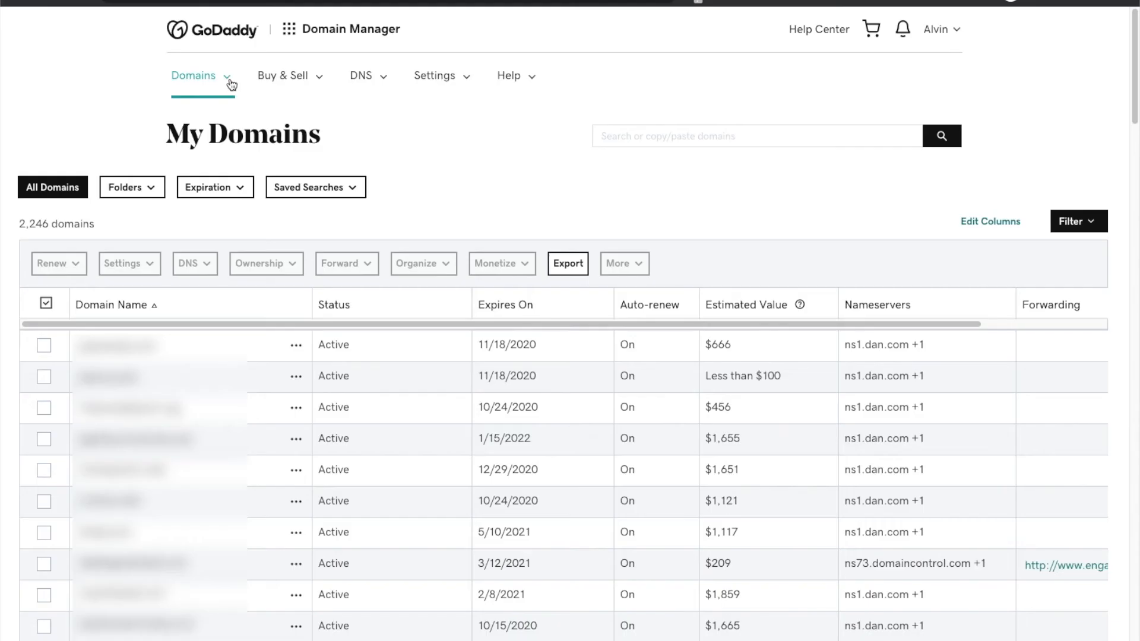
Step: Go to Pending transfers and switch the list to All Transfers Out
{"action": "left_click", "coordinate": [194, 75]}
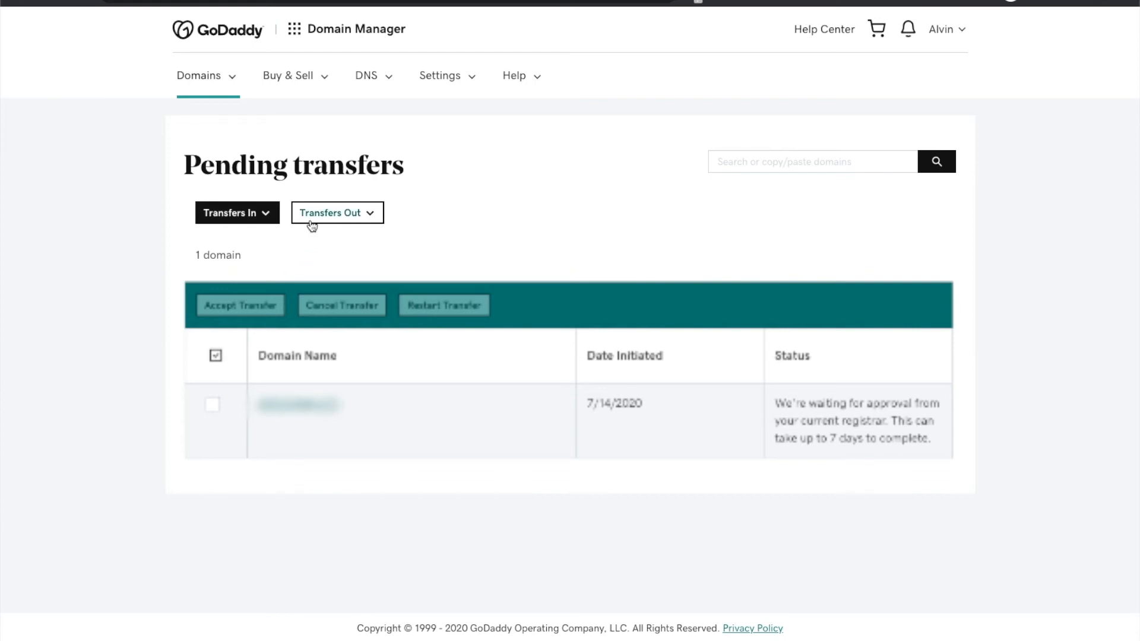
{"action": "left_click", "coordinate": [337, 213]}
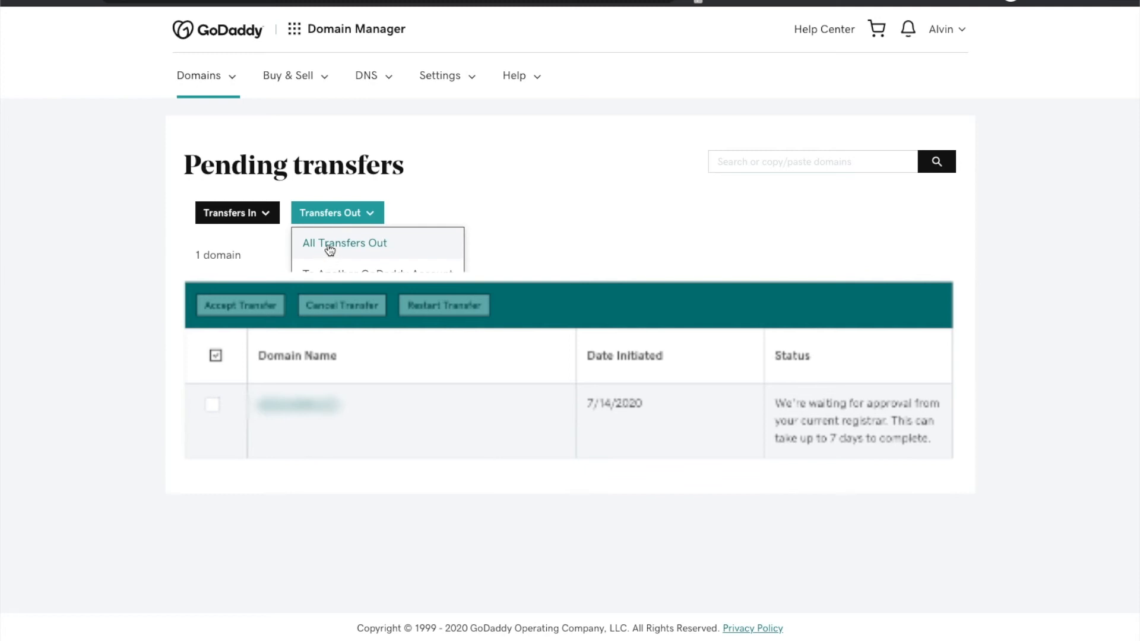
{"action": "left_click", "coordinate": [336, 213]}
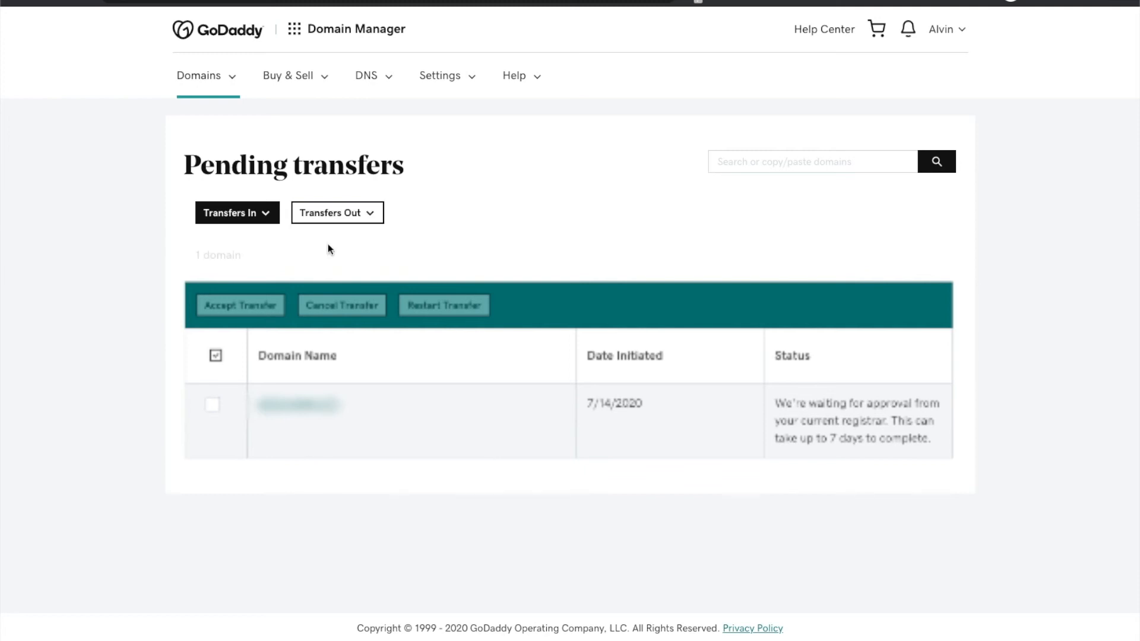
{"action": "left_click", "coordinate": [330, 213]}
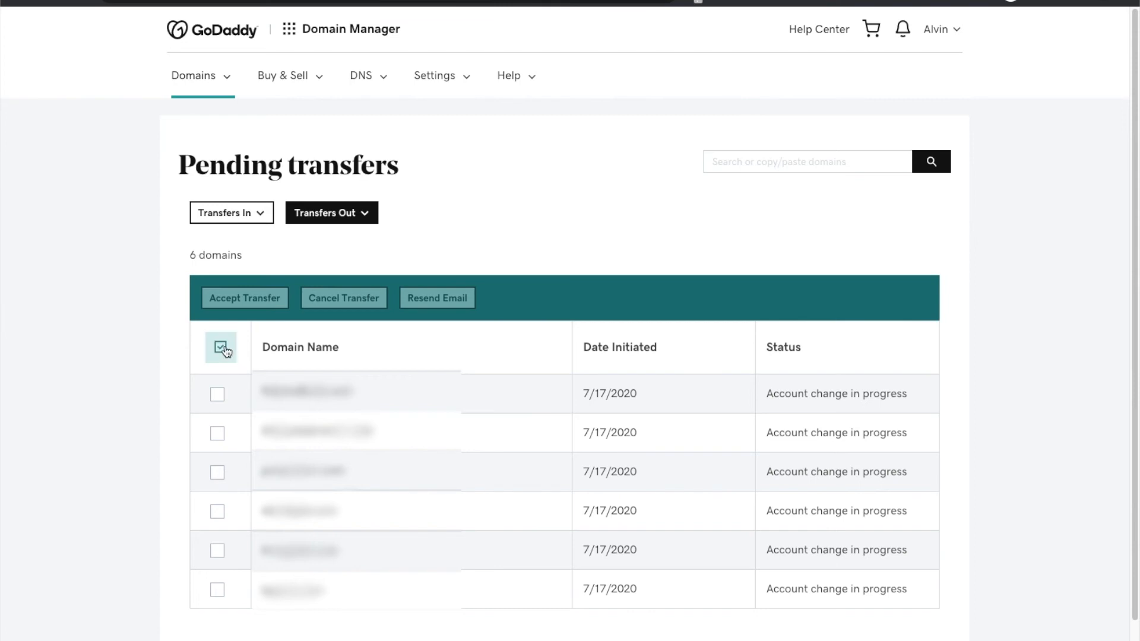
Step: Select all six pending outgoing transfers via the header checkbox's Select all
{"action": "left_click", "coordinate": [221, 348]}
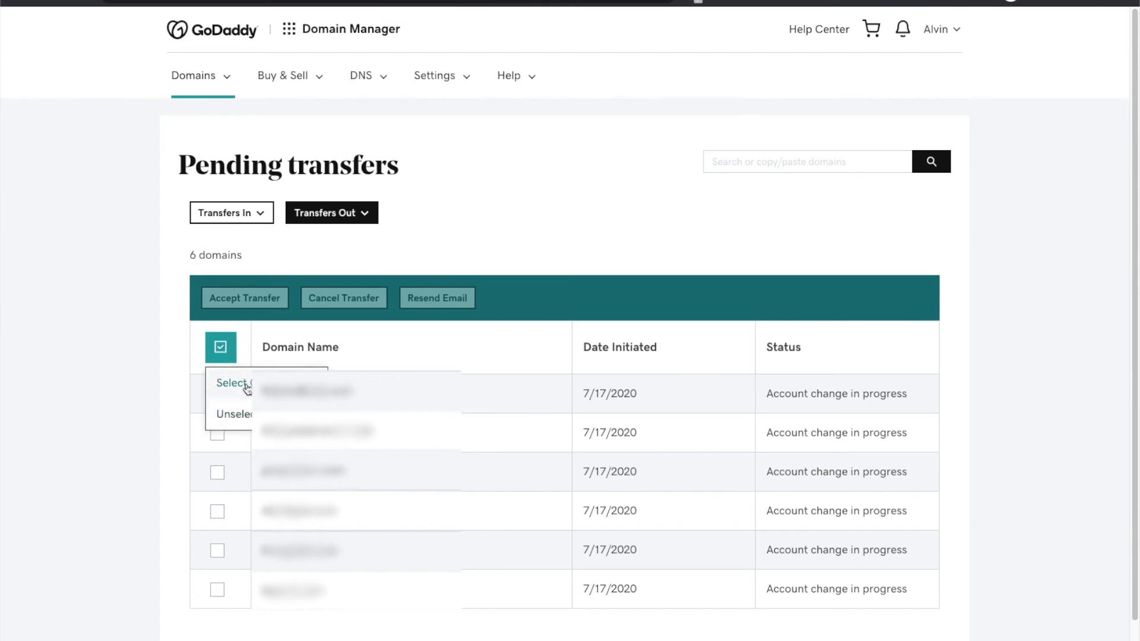
{"action": "left_click", "coordinate": [234, 383]}
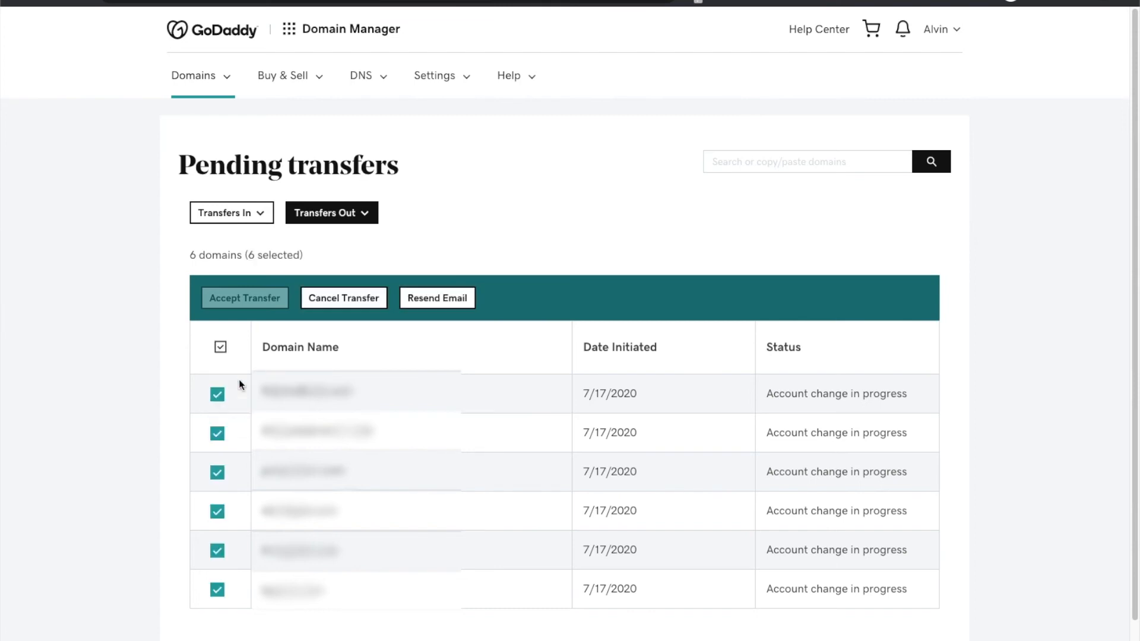
{"action": "mouse_move", "coordinate": [344, 298]}
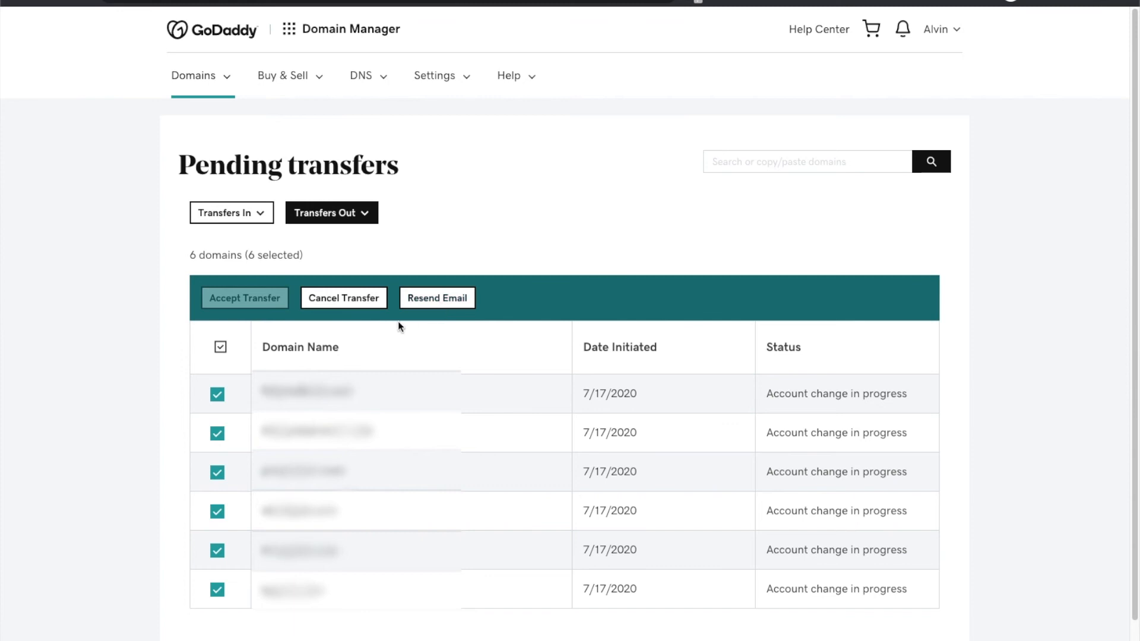
{"action": "mouse_move", "coordinate": [344, 318]}
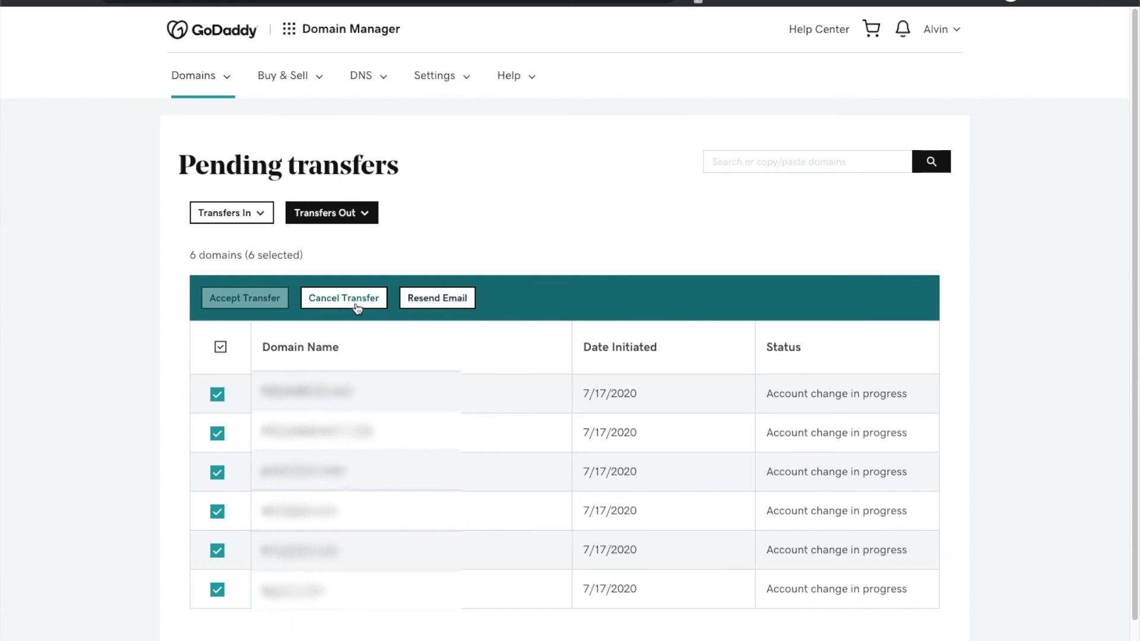
{"action": "mouse_move", "coordinate": [228, 380]}
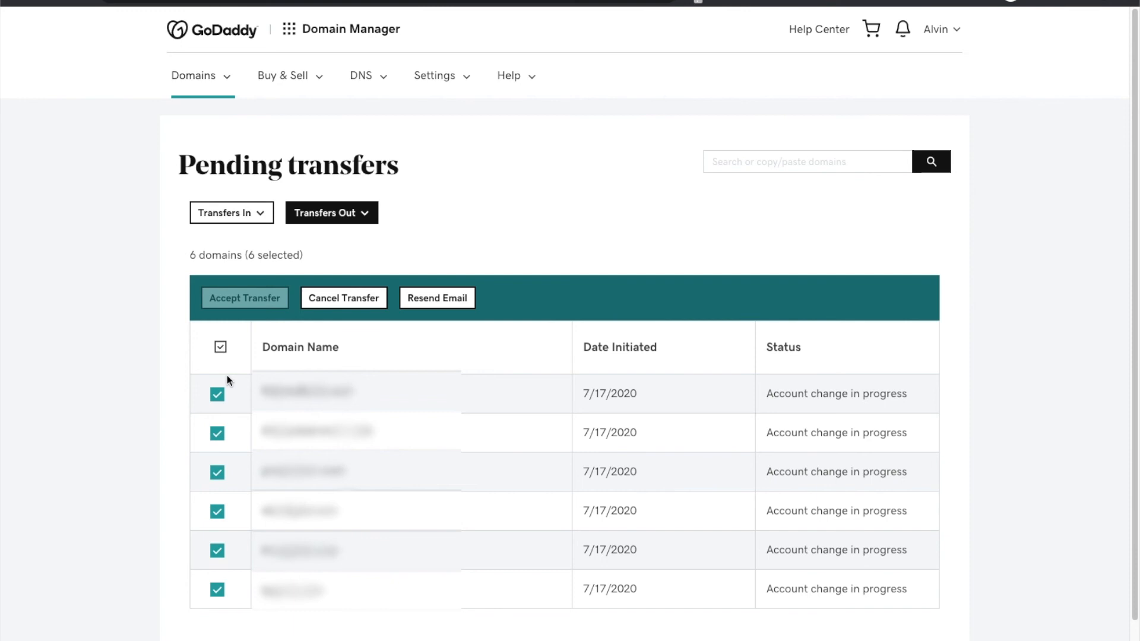
{"action": "mouse_move", "coordinate": [229, 455]}
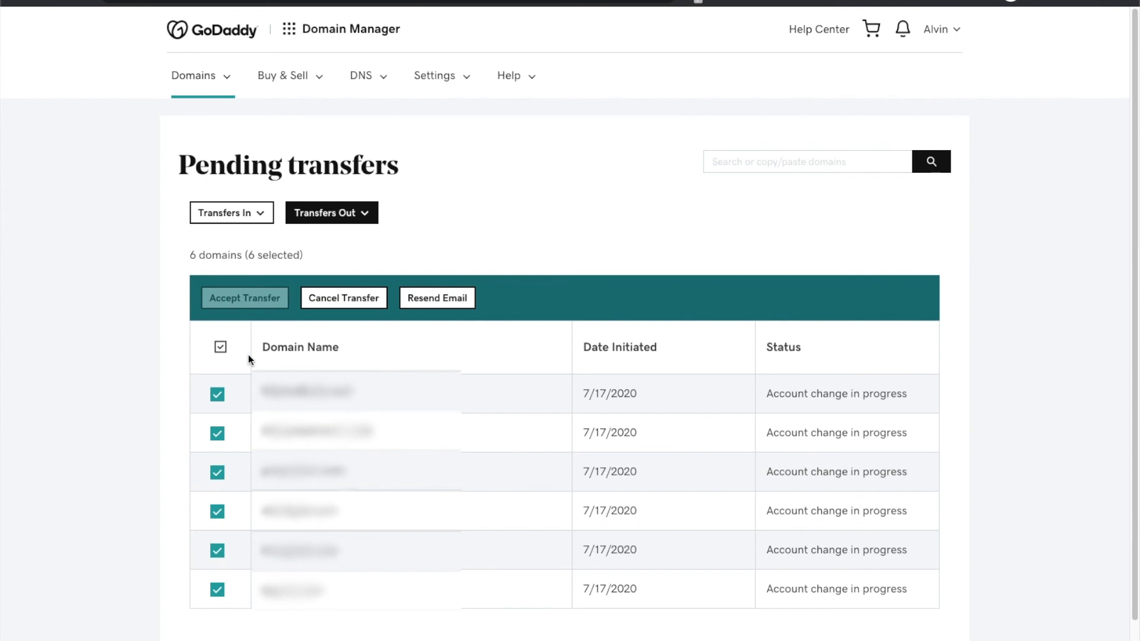
{"action": "mouse_move", "coordinate": [954, 78]}
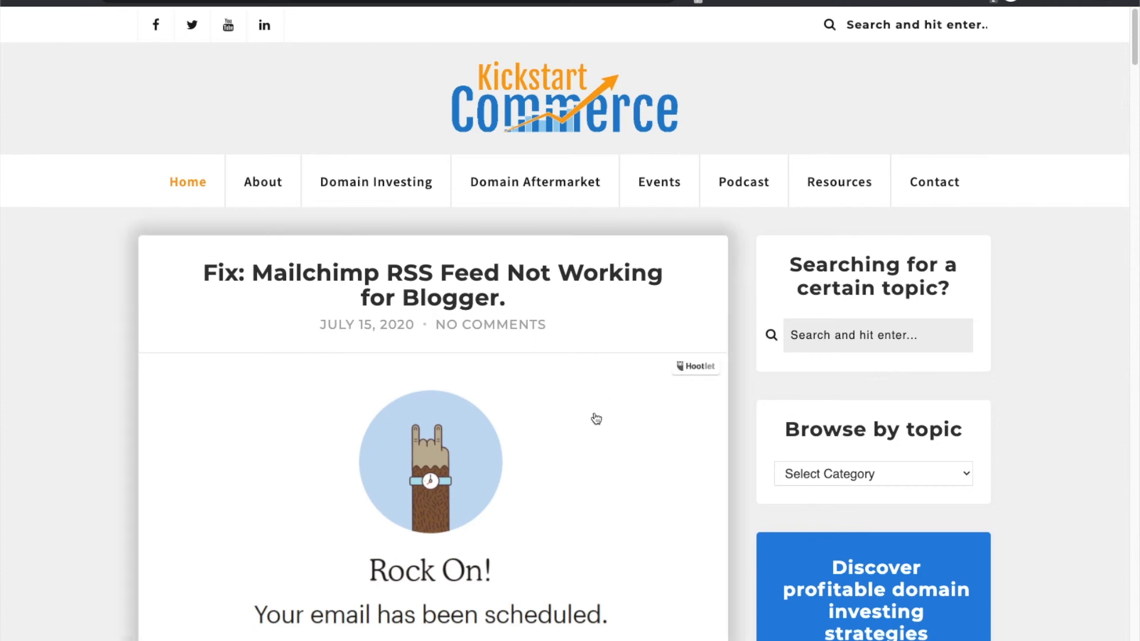
{"action": "mouse_move", "coordinate": [595, 419]}
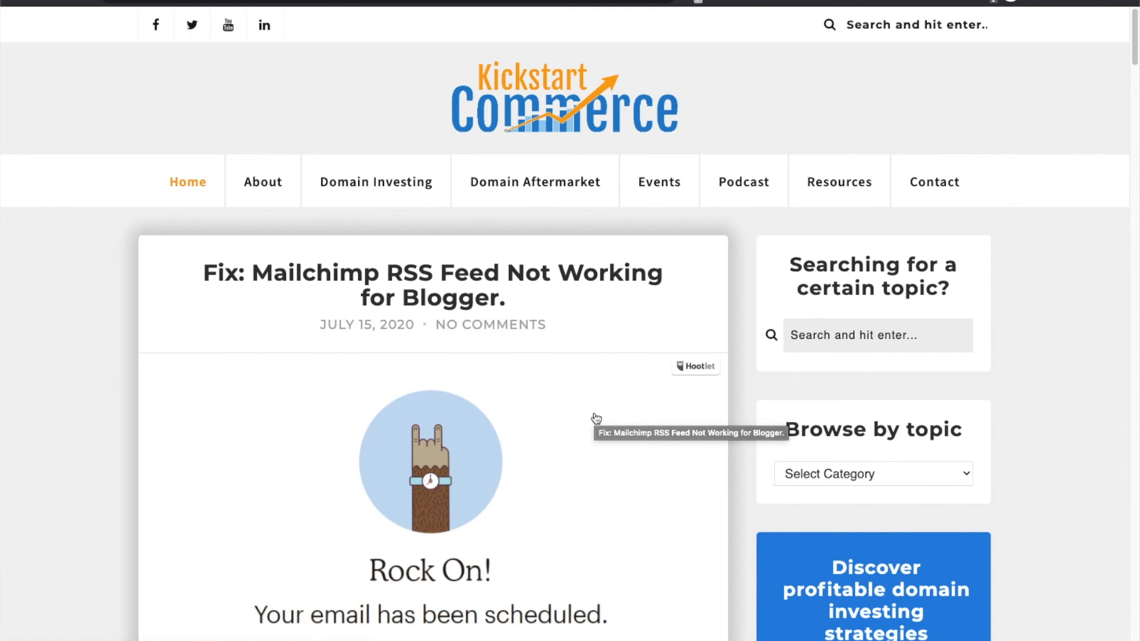
Step: Scroll the Kickstart Commerce Mailchimp RSS post down to its byline and opening paragraph
{"action": "scroll", "scroll_direction": "down", "scroll_amount": 3}
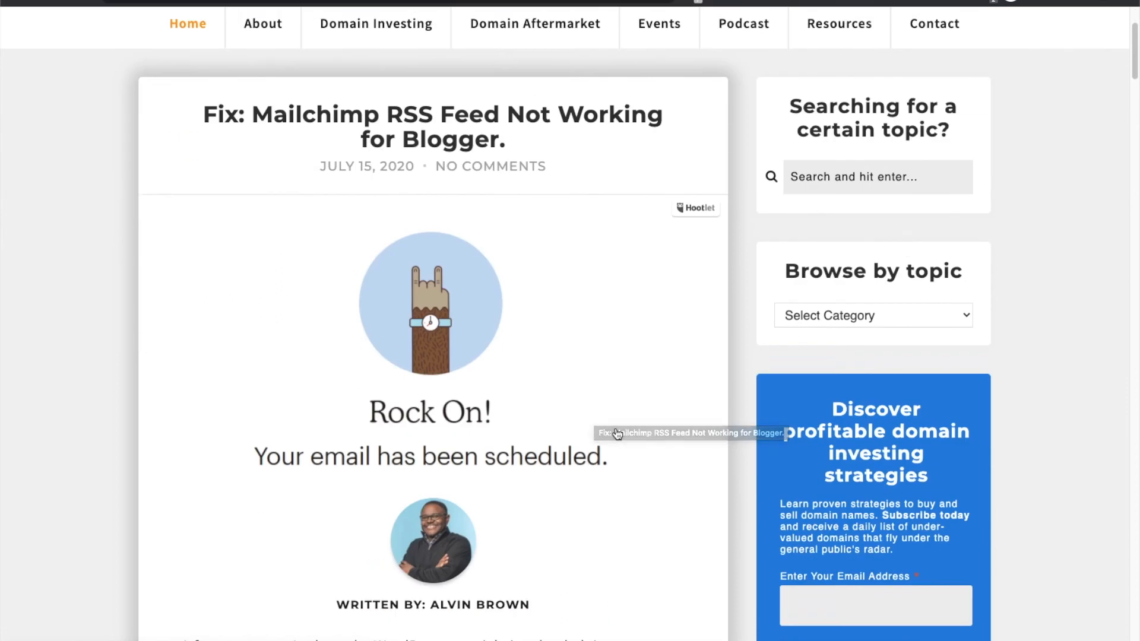
{"action": "scroll", "scroll_direction": "down", "scroll_amount": 3}
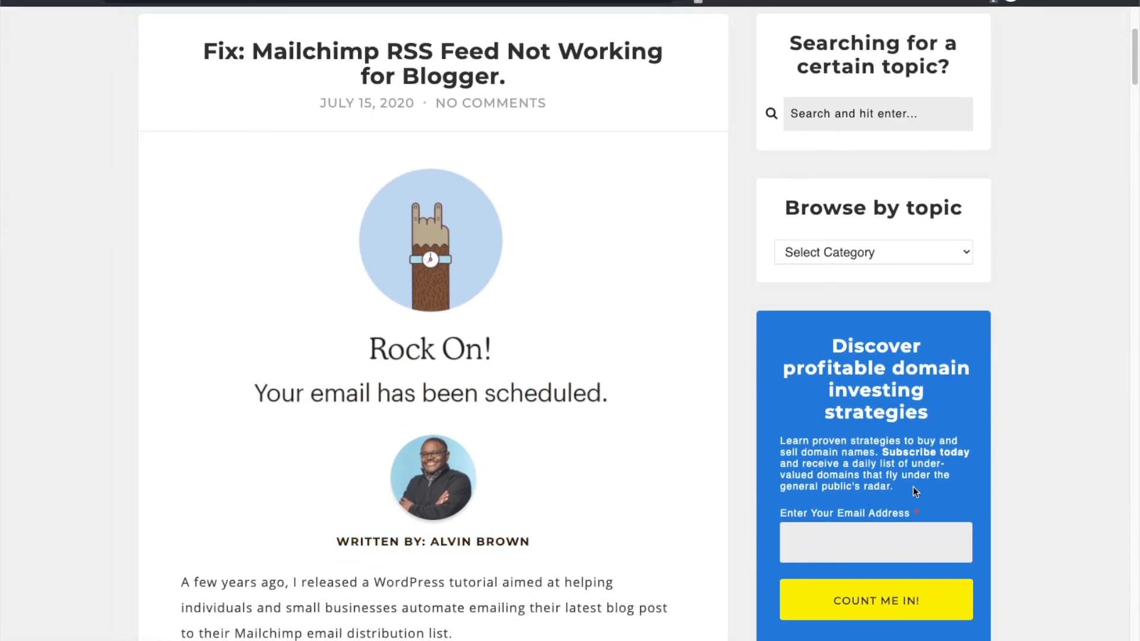
{"action": "mouse_move", "coordinate": [901, 470]}
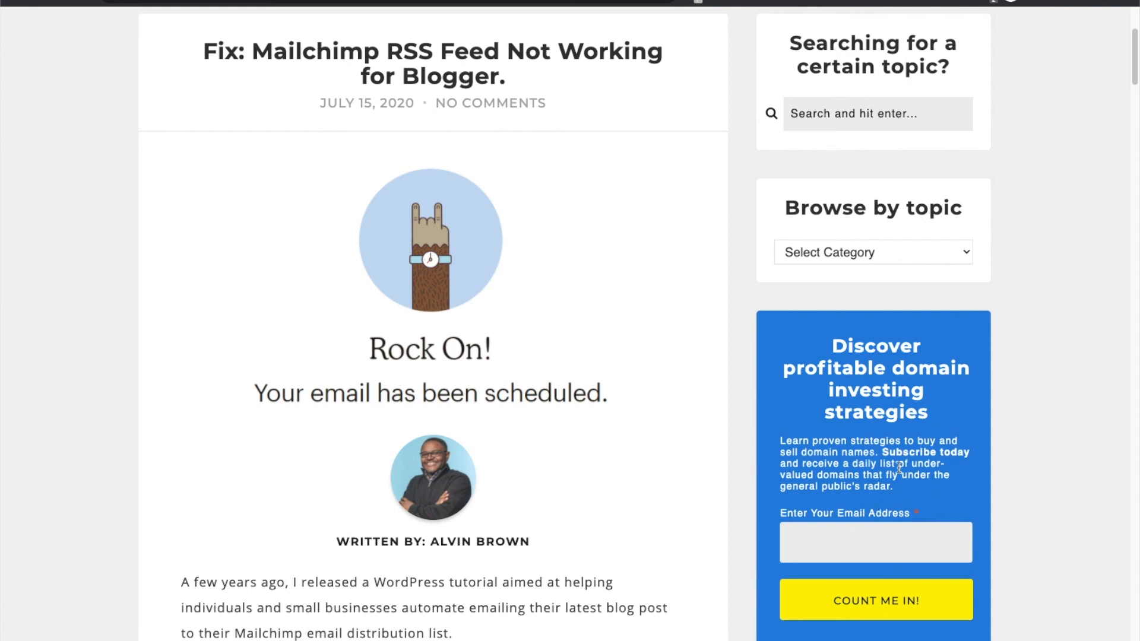
{"action": "mouse_move", "coordinate": [866, 514]}
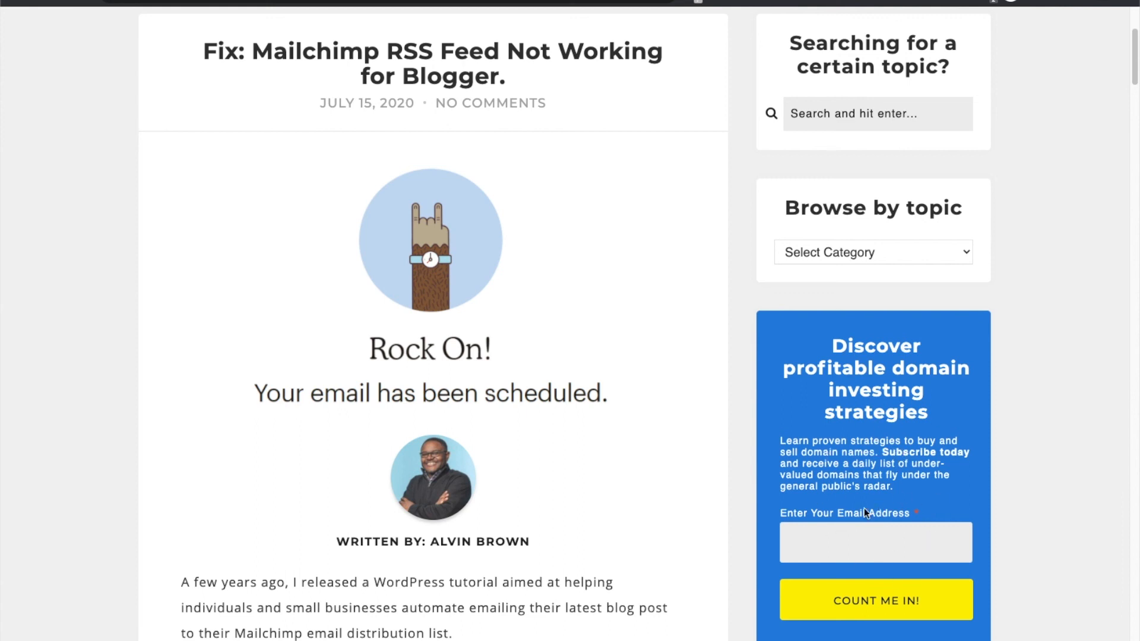